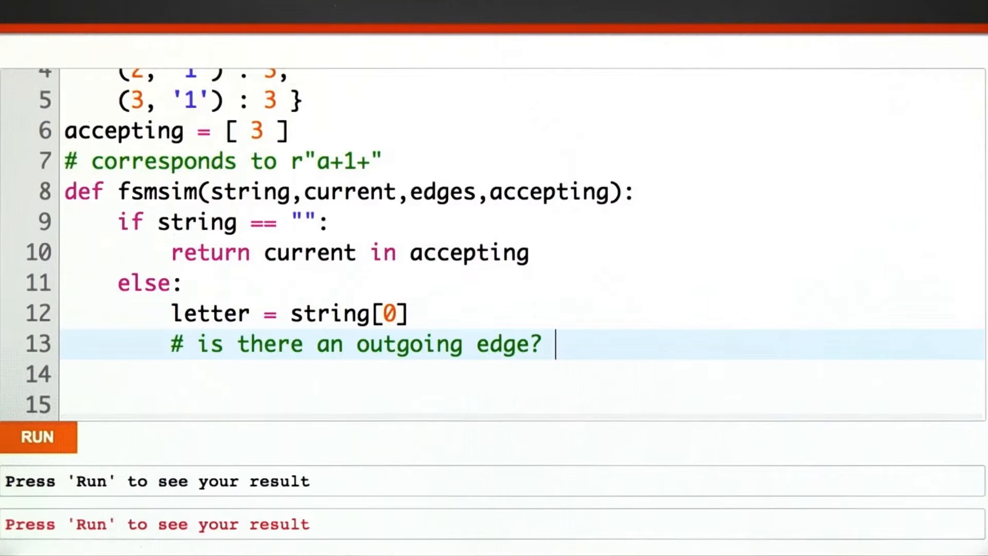
Step: Add the edge check, store destination = edges[(current,letter)] and remaining_string = string[1:]
text(if (current,letter) in edges:)
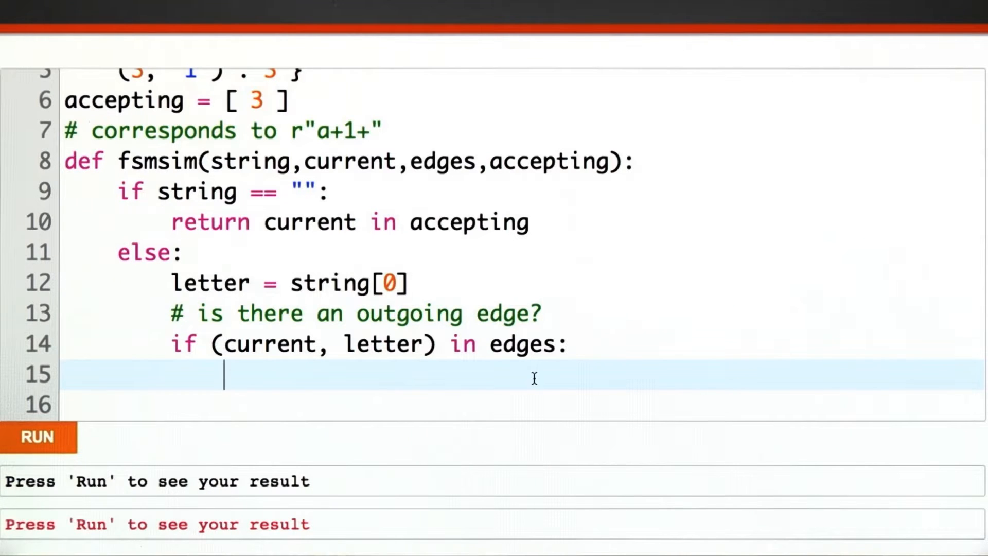
text(destination = edges[(current,letter)])
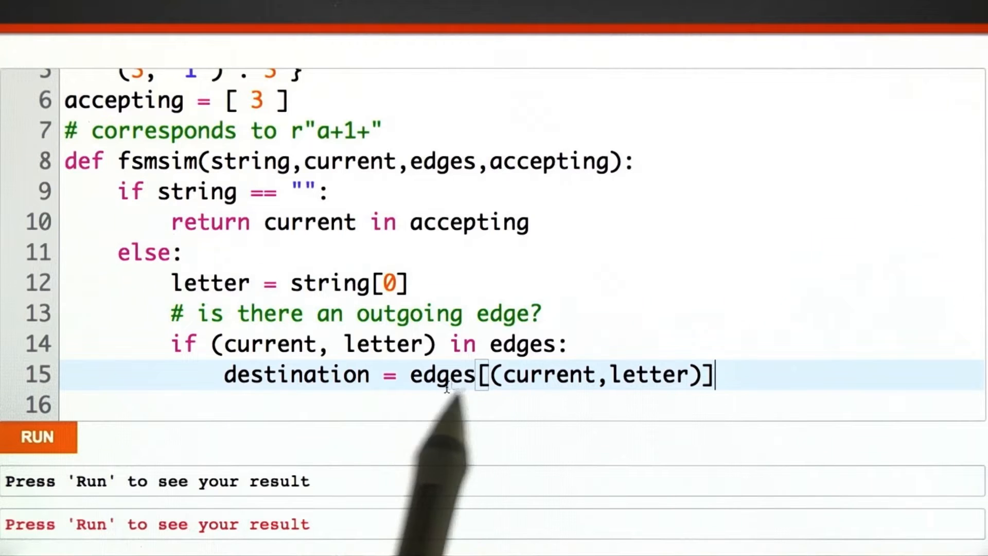
mouse_move(454, 410)
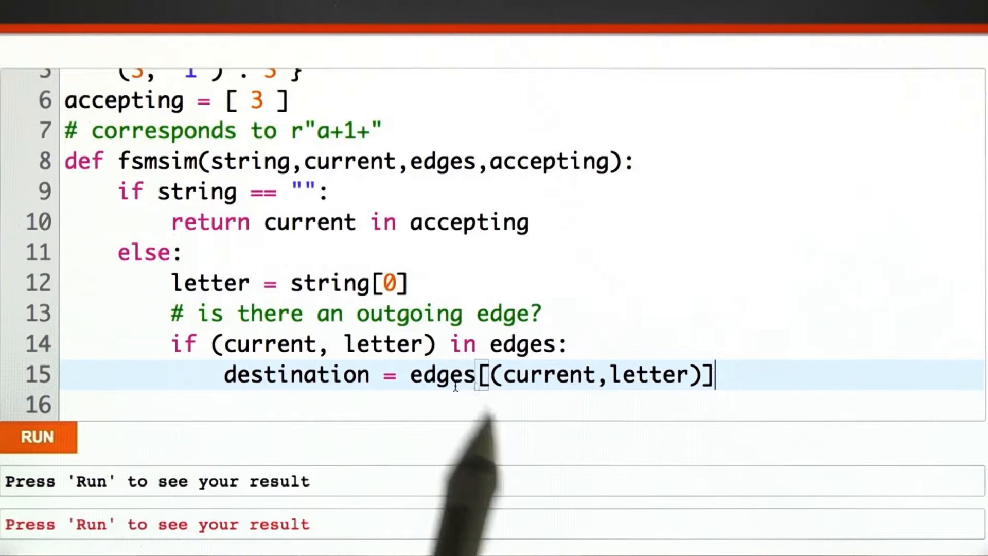
text(remaining_string = string[1:])
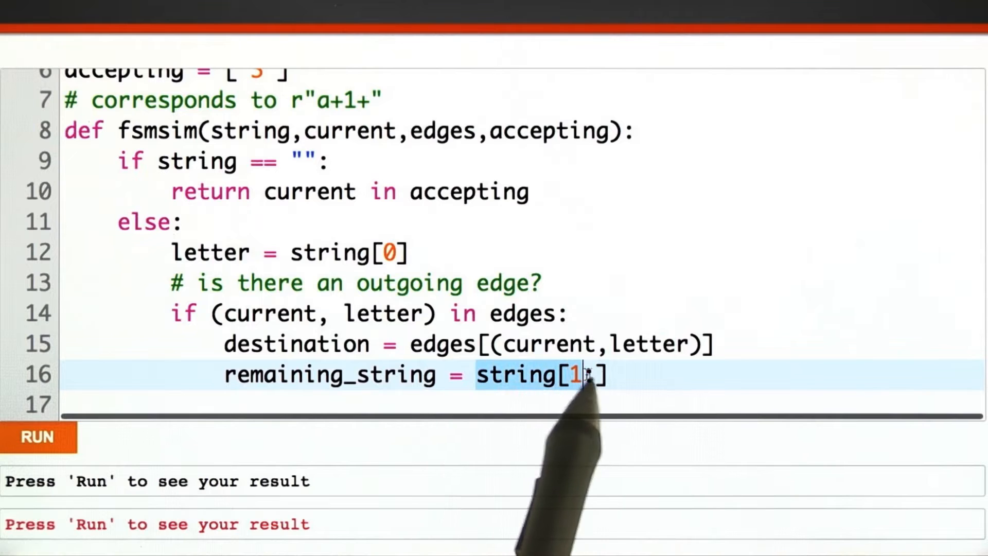
text(:)
click(523, 405)
text(# "aaa111" -> "aa111")
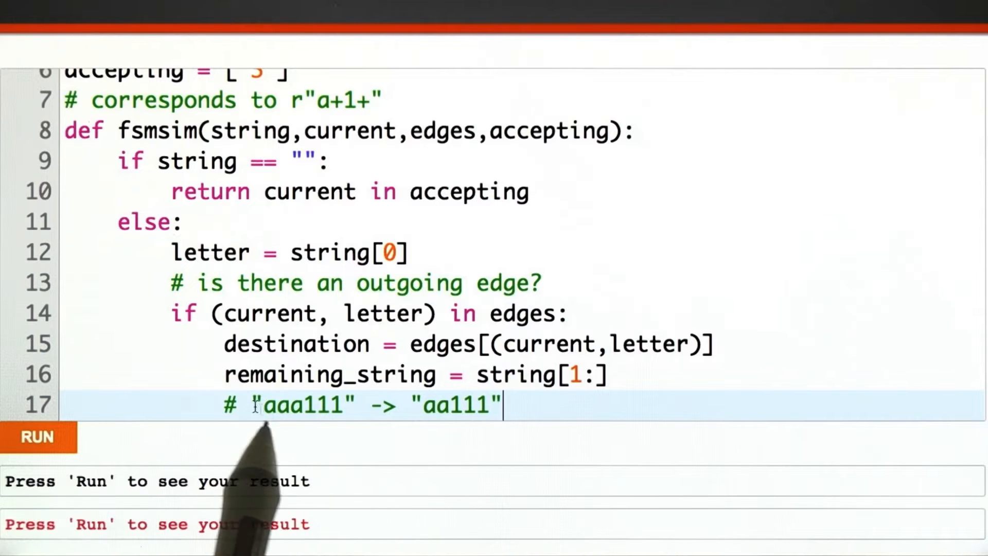
Step: Replace the example comment with the recursive fsmsim call, else-return-False, and an "aaa111" test print
double_click(441, 405)
text(return fsmsim(remaining_string,destination,edges,accepting))
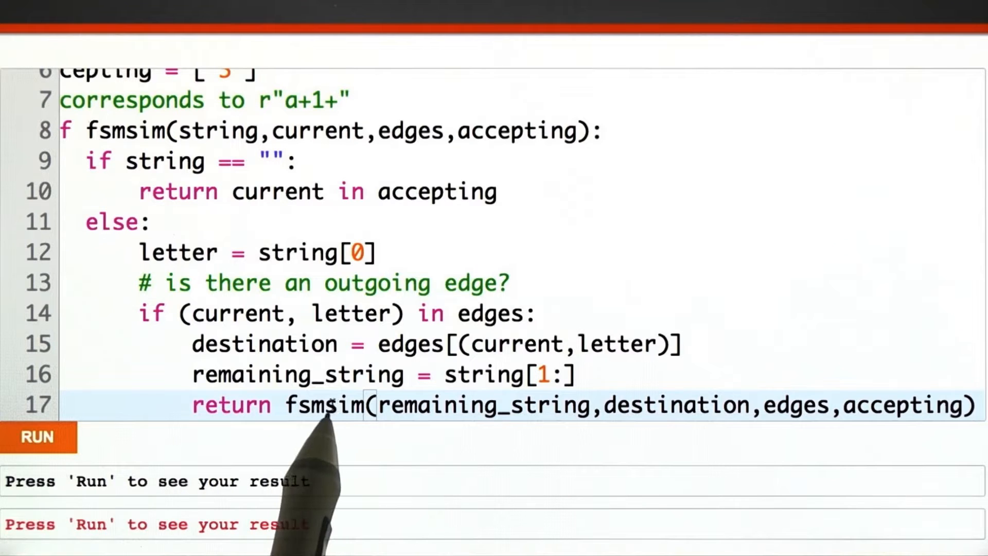
double_click(485, 405)
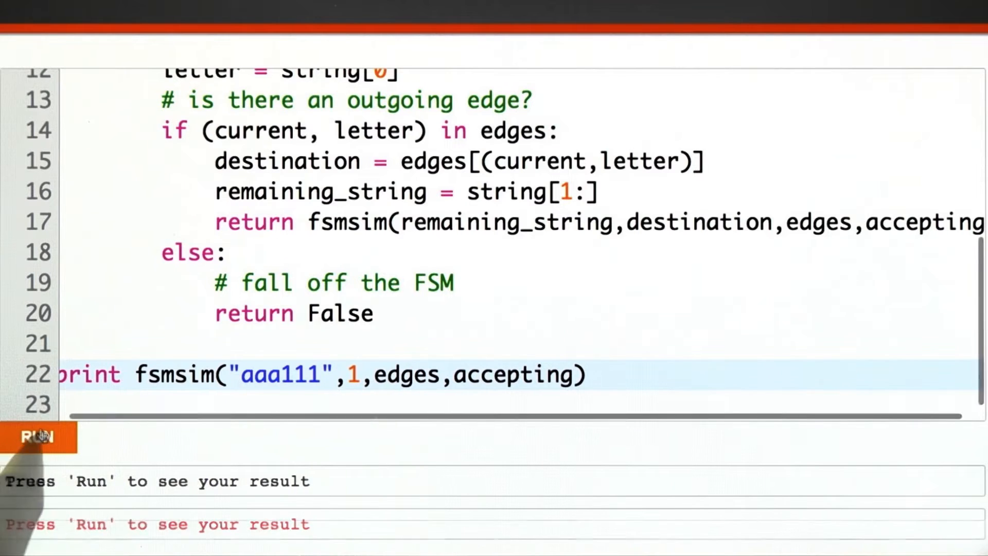
Step: Run the simulator on the current test strings, including "a1a1a1"
click(34, 437)
text(1a1a)
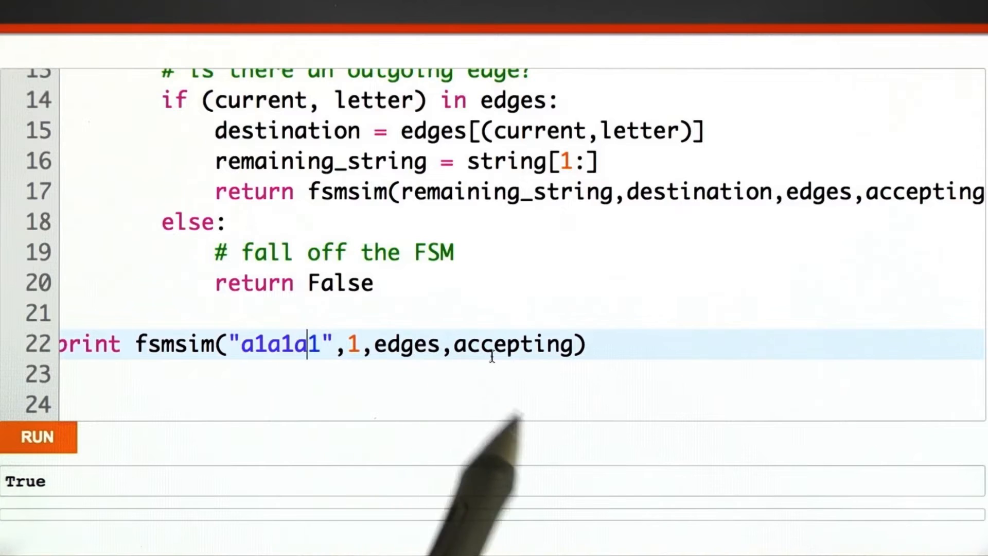
click(36, 435)
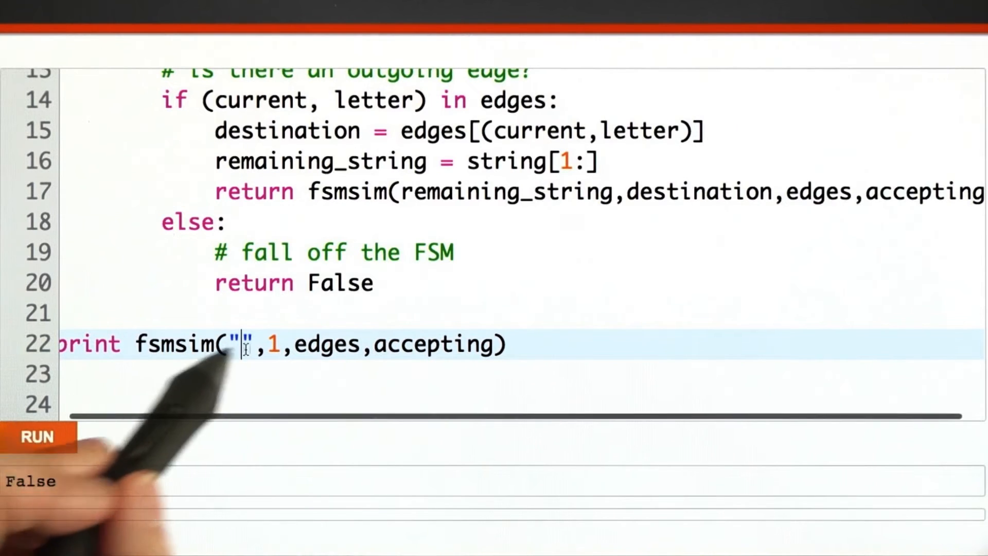
Step: Change the test string to "a1" and run it, getting True
text(a1)
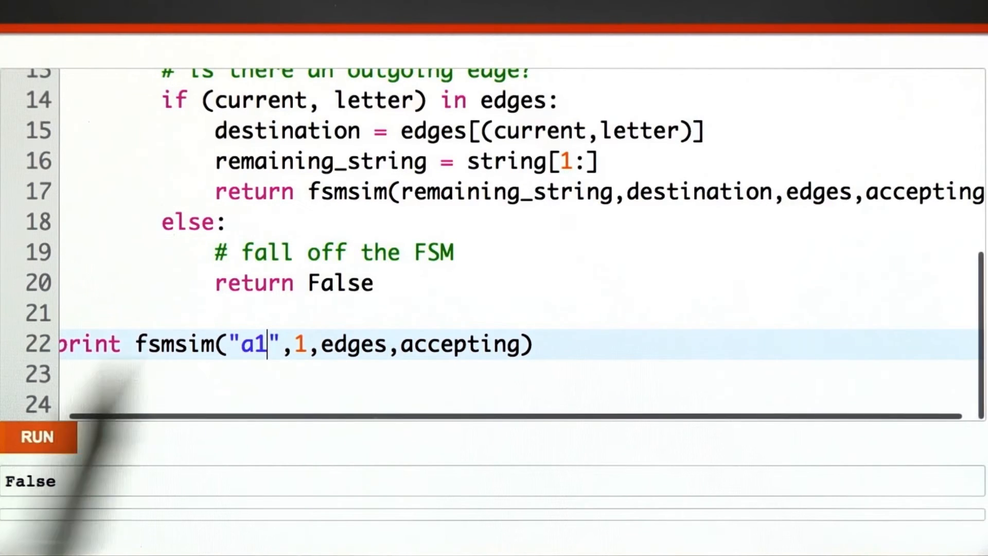
click(36, 435)
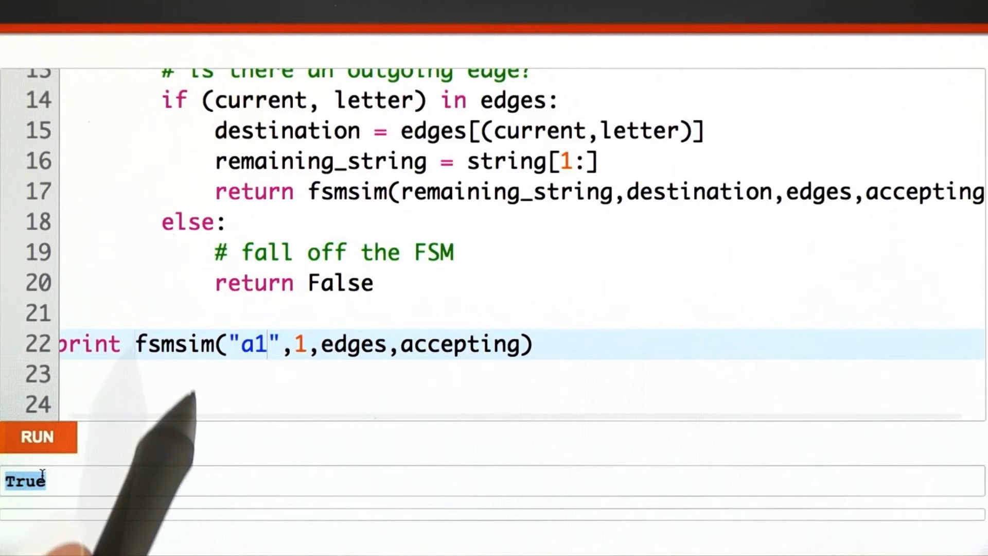